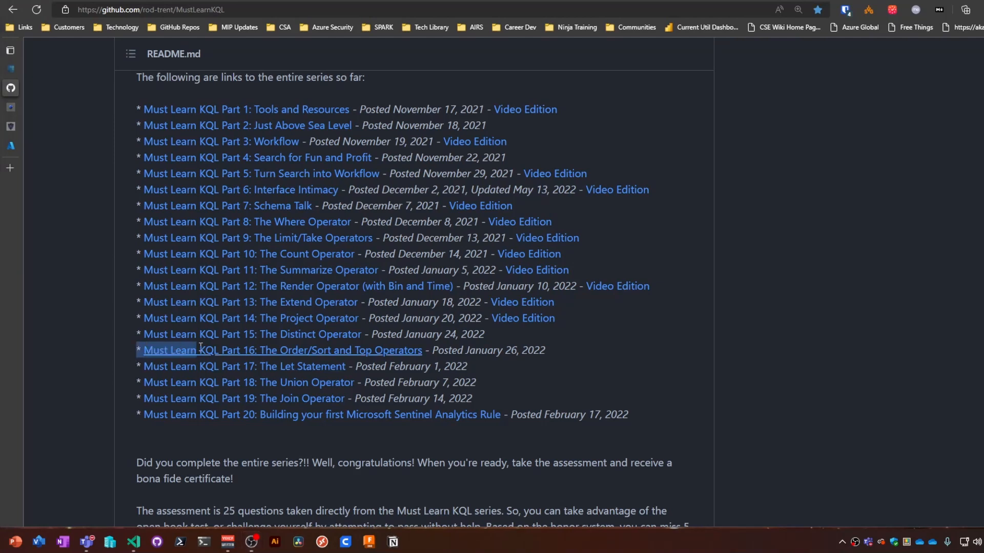
# - Highlight the 'Part 16: The Order/Sort and Top Operators' line in the MustLearnKQL README
pyautogui.moveTo(201, 350); pyautogui.dragTo(530, 350)
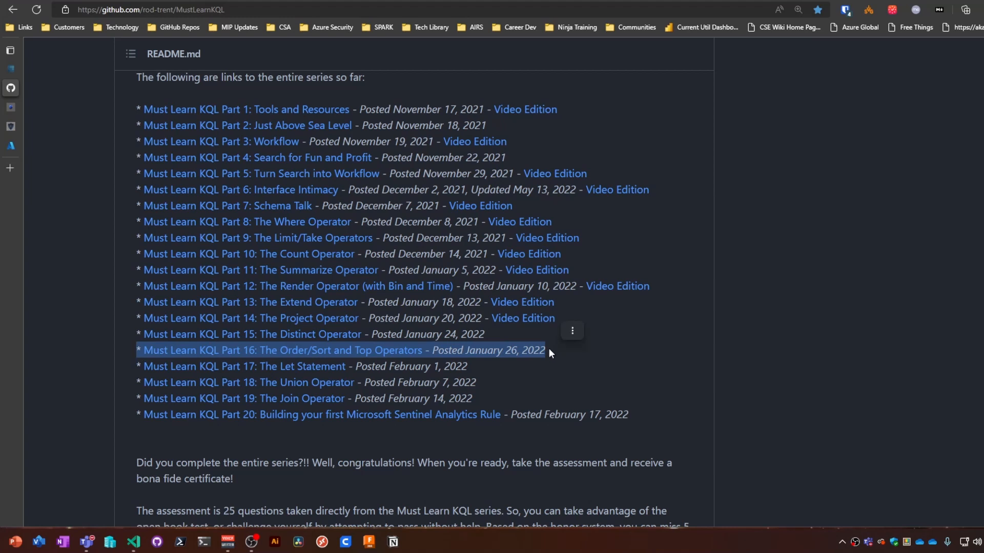
pyautogui.moveTo(402, 350)
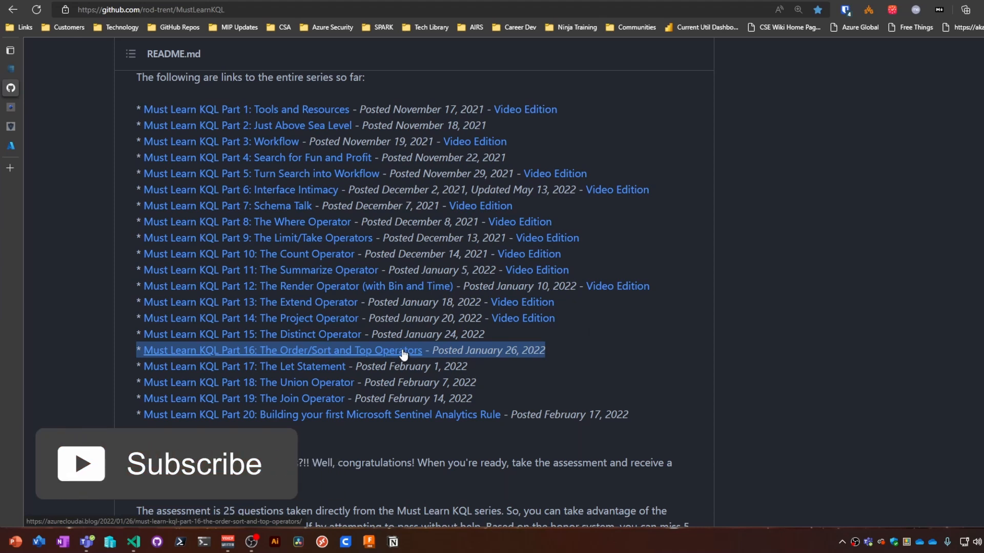
# - Review the SecurityEvent query filtered to the last 7 days with limit 100, and its results
pyautogui.click(60, 145)
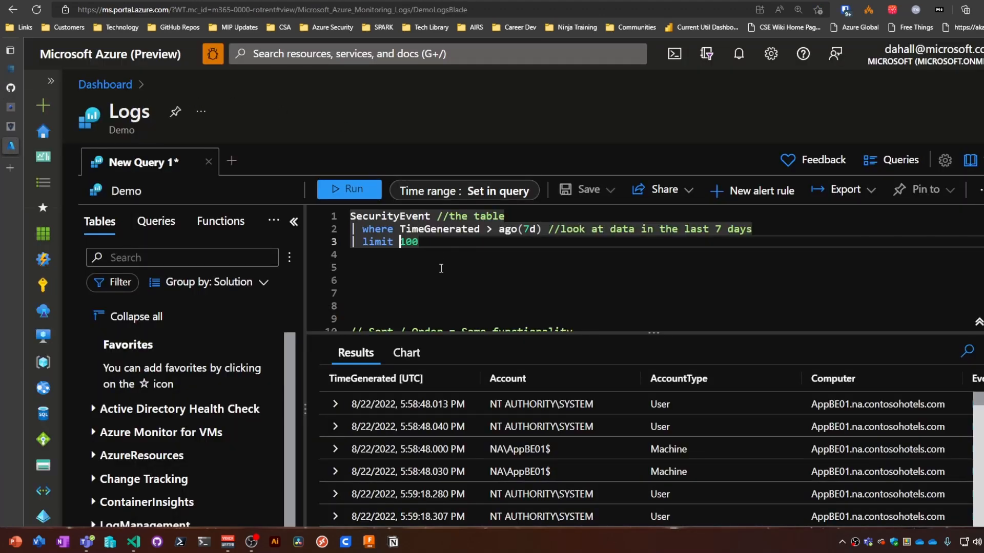
pyautogui.moveTo(447, 280)
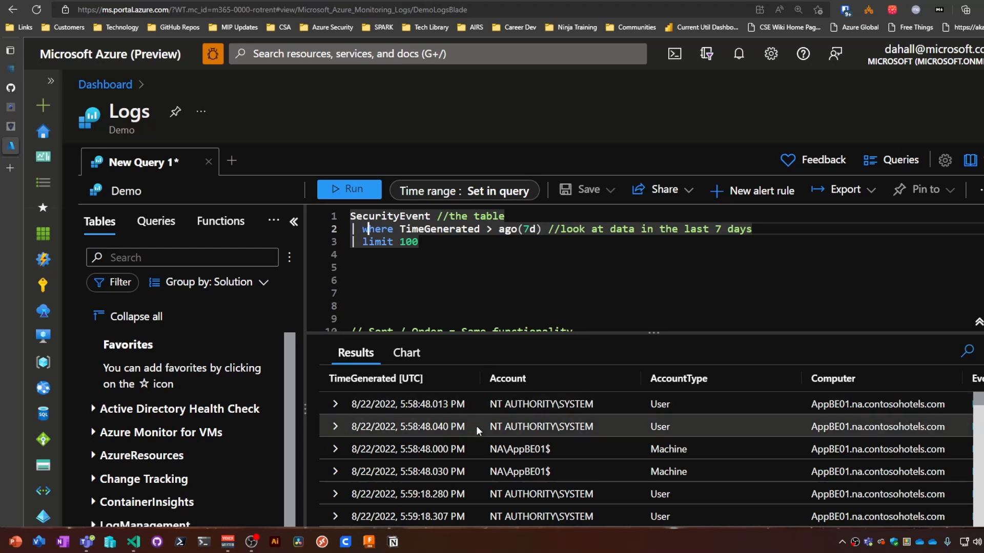
pyautogui.scroll(-3)
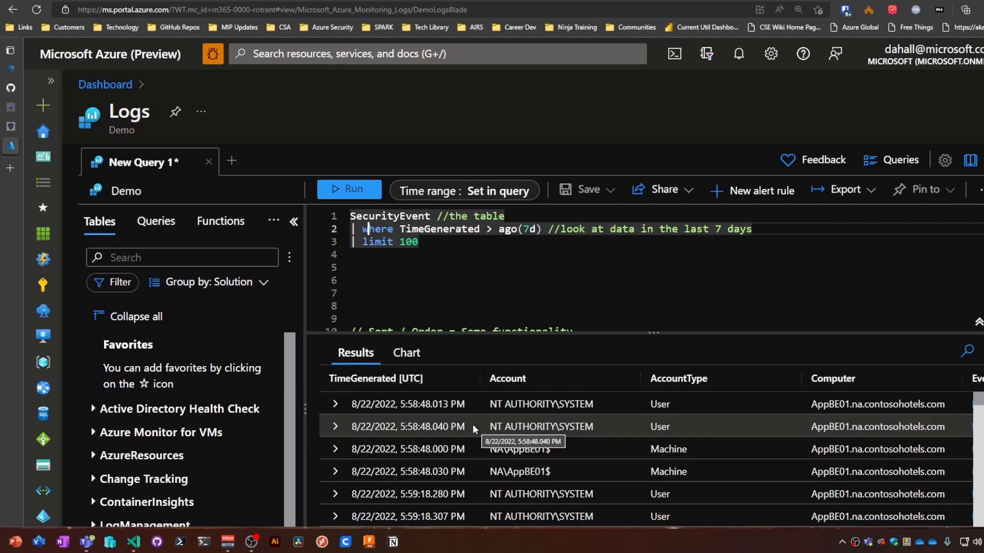
pyautogui.moveTo(470, 428)
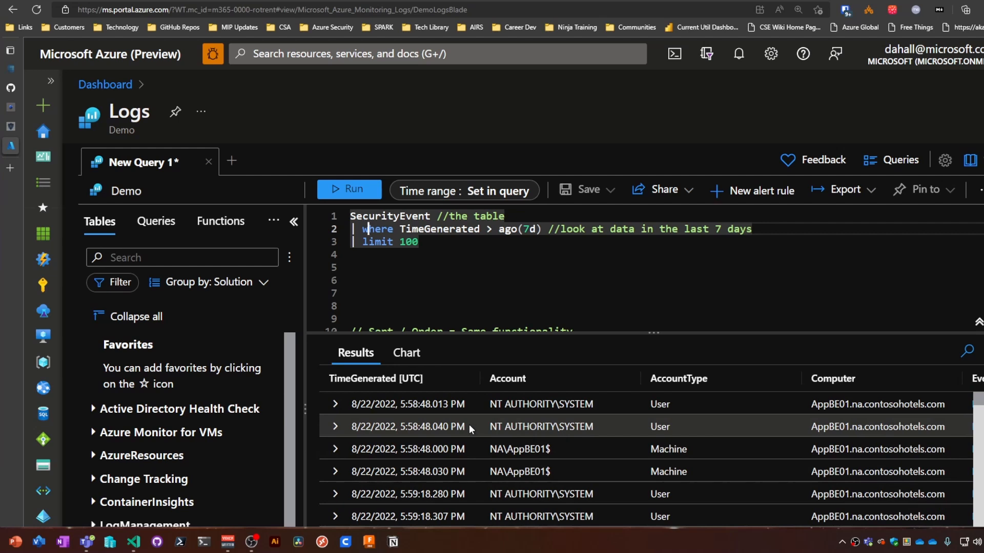
# - Run the SecurityEvent sort-by-TimeGenerated query, then change it to desc and rerun
pyautogui.scroll(-3)
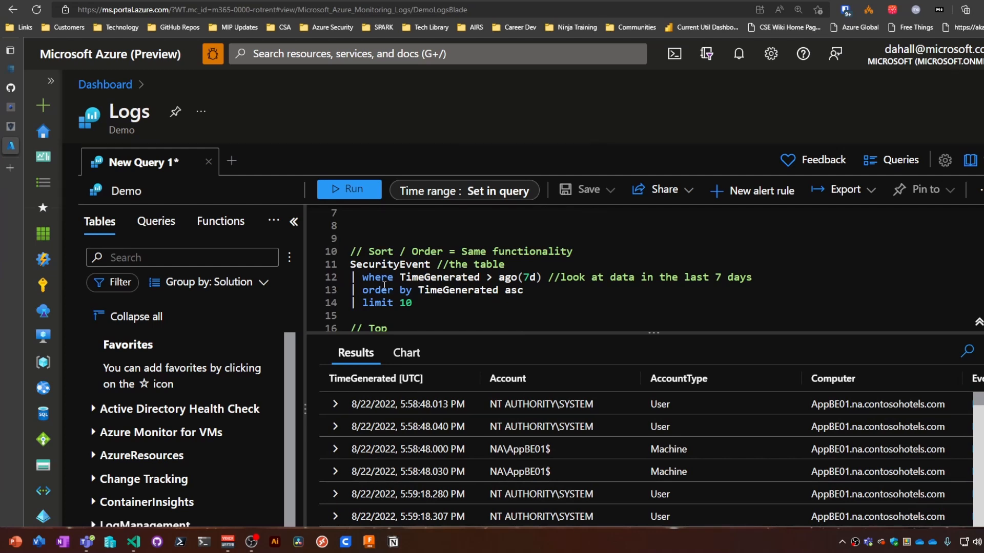
pyautogui.click(349, 190)
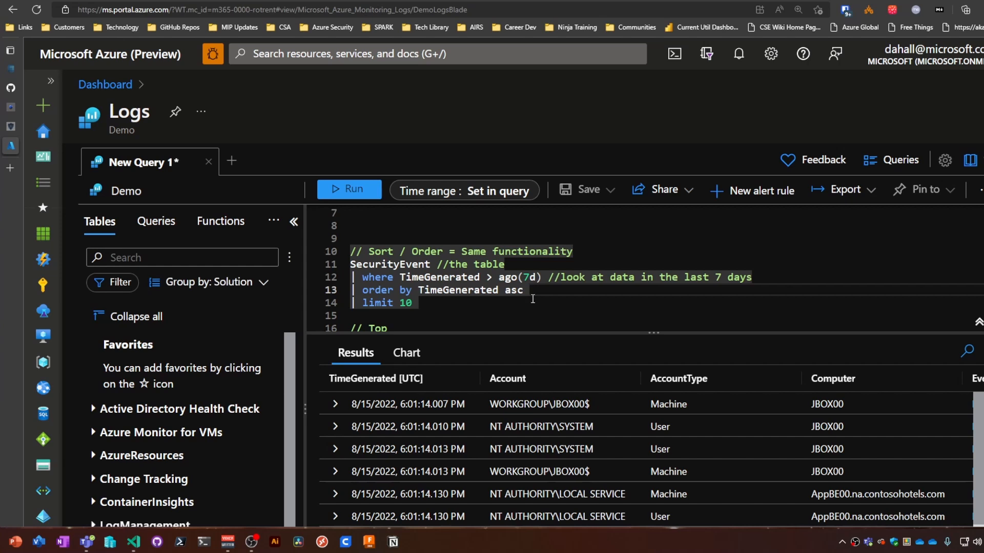
pyautogui.write('de')
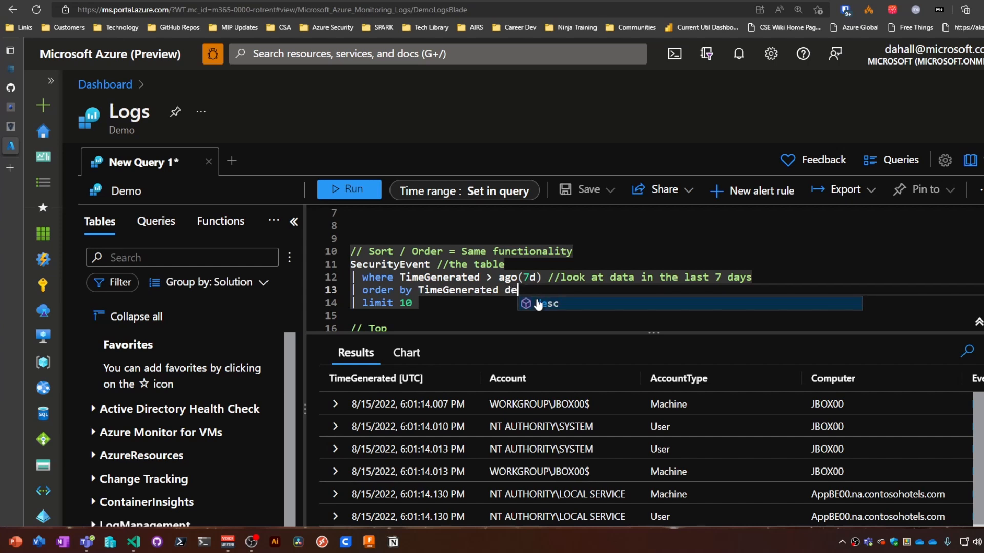
pyautogui.write('sc')
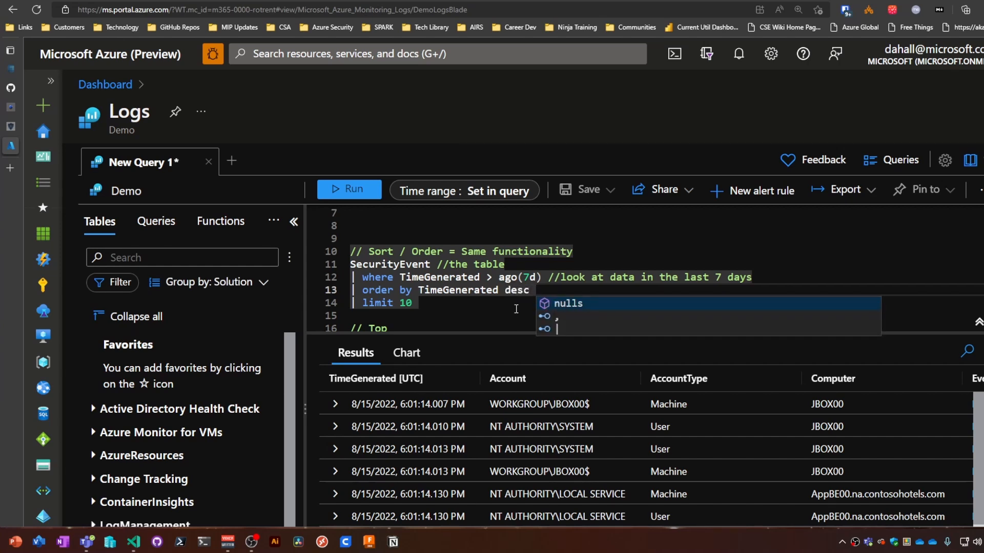
pyautogui.click(349, 189)
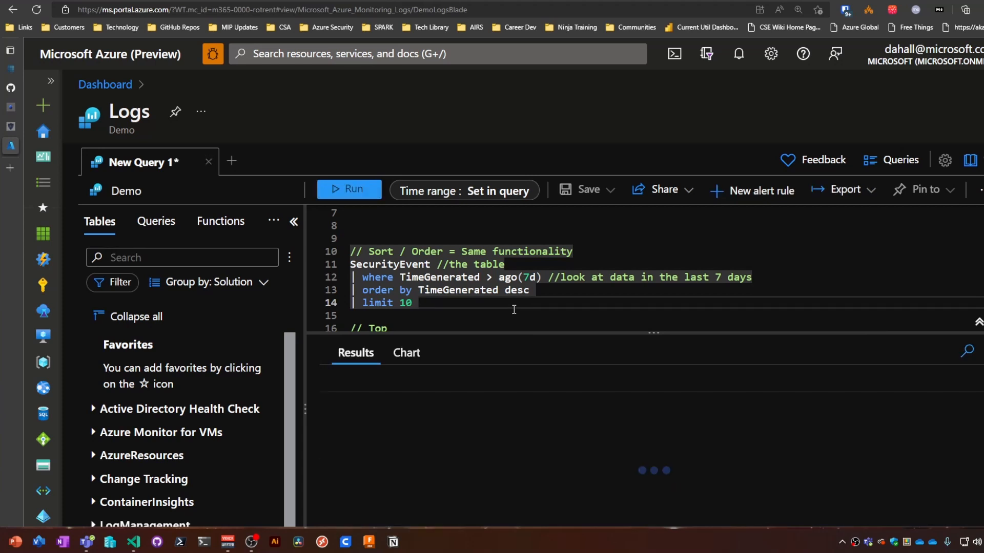
pyautogui.click(349, 189)
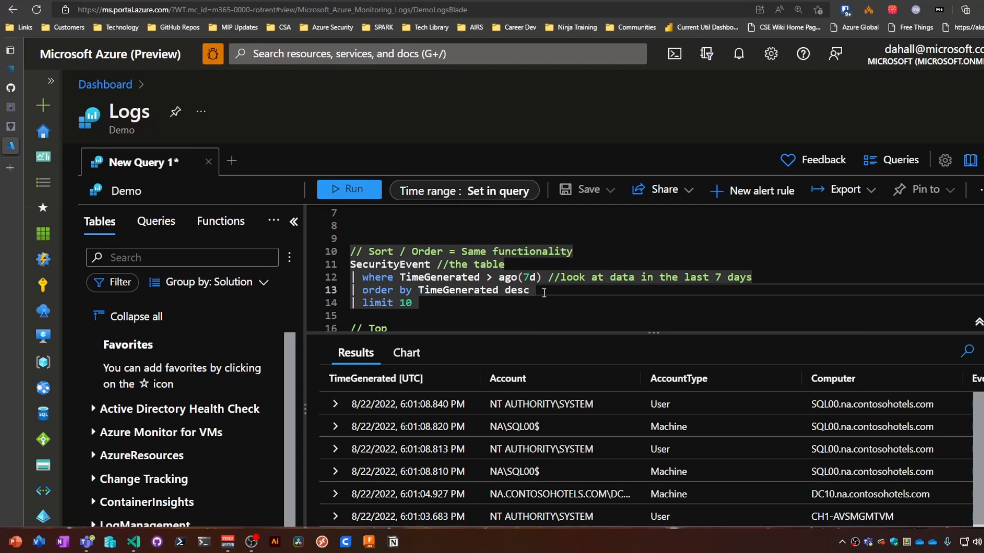
# - Change the sort back to asc and rerun, showing the oldest 8/15/2022 events
pyautogui.write('as')
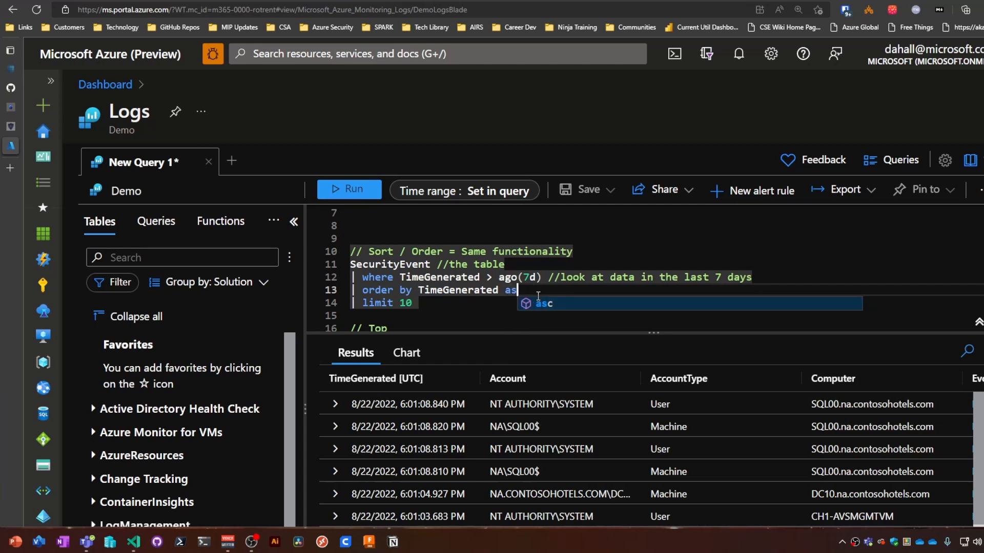
pyautogui.write('c')
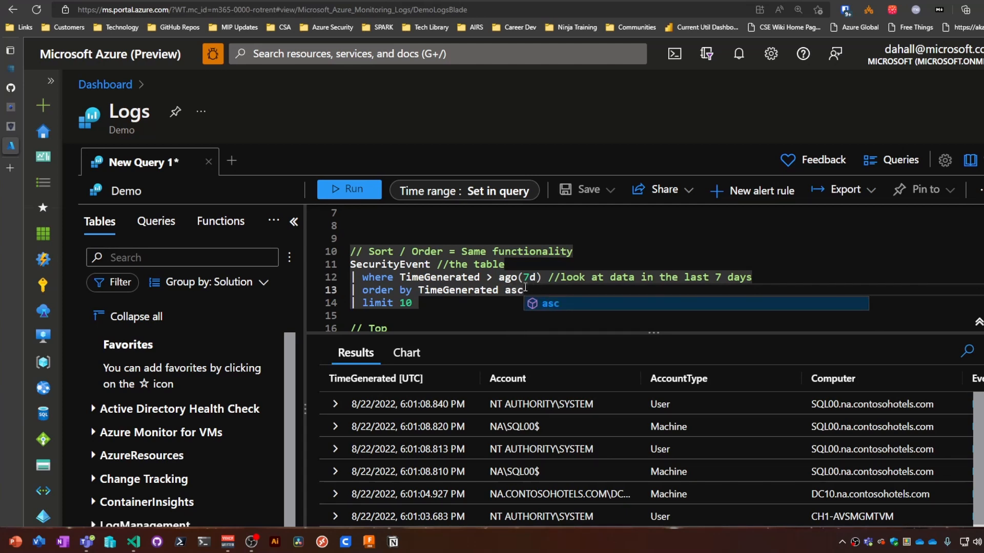
pyautogui.click(349, 189)
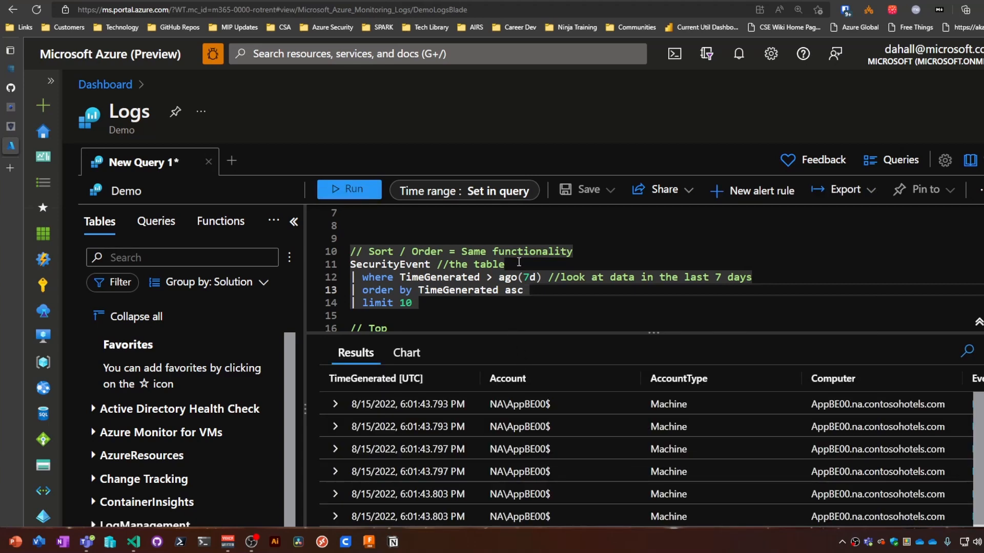
# - Highlight TimeGenerated in the order by line and scroll down to the 'top 10 by TimeGenerated' query
pyautogui.doubleClick(521, 277)
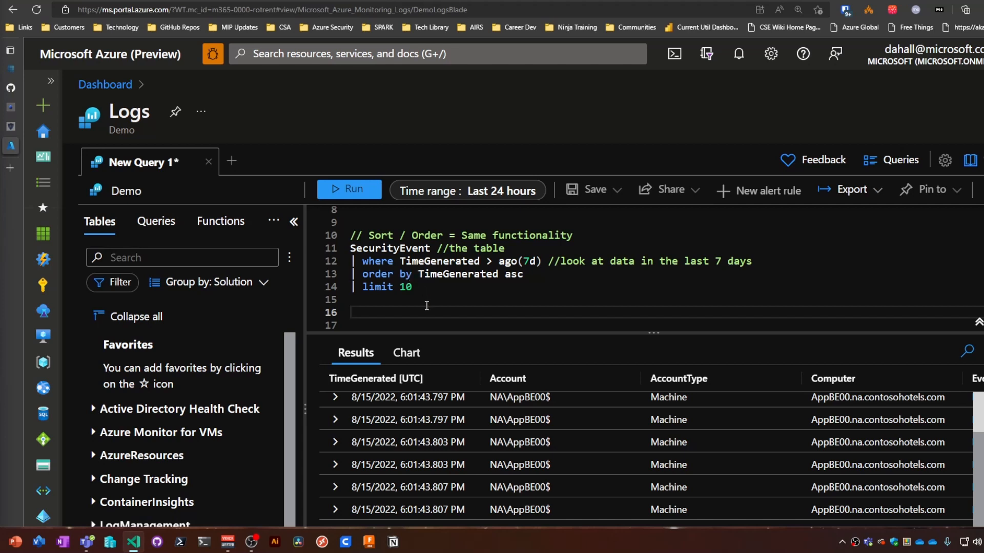
pyautogui.moveTo(497, 363)
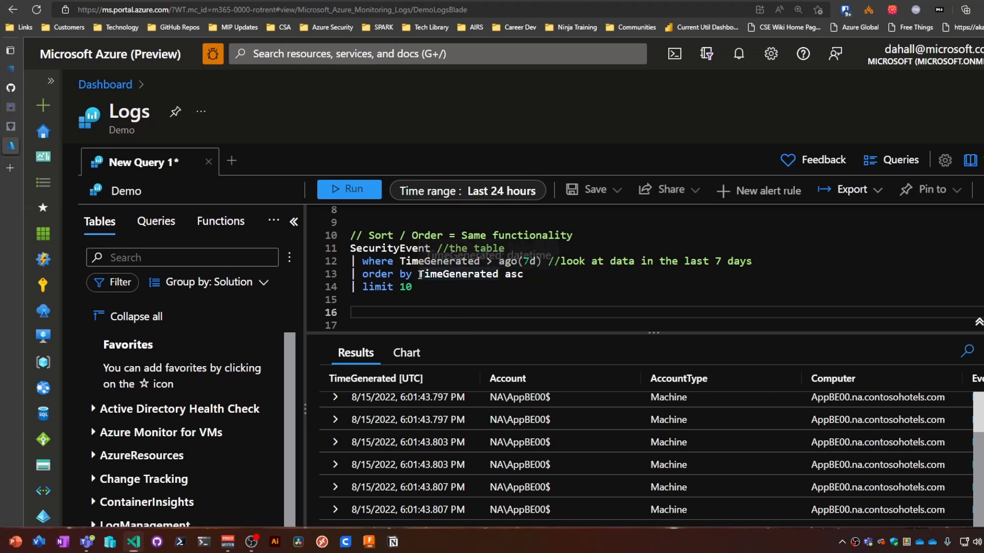
pyautogui.doubleClick(457, 274)
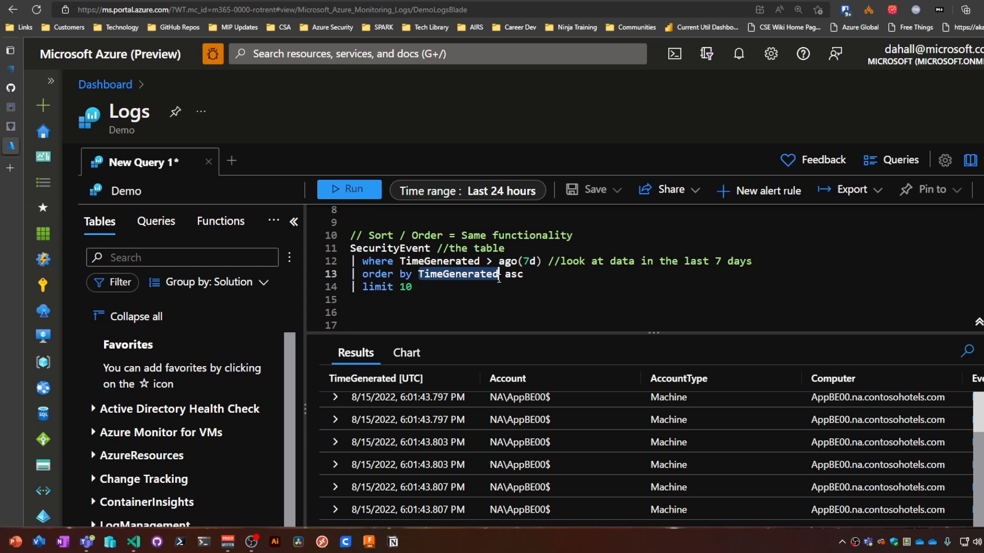
pyautogui.scroll(-3)
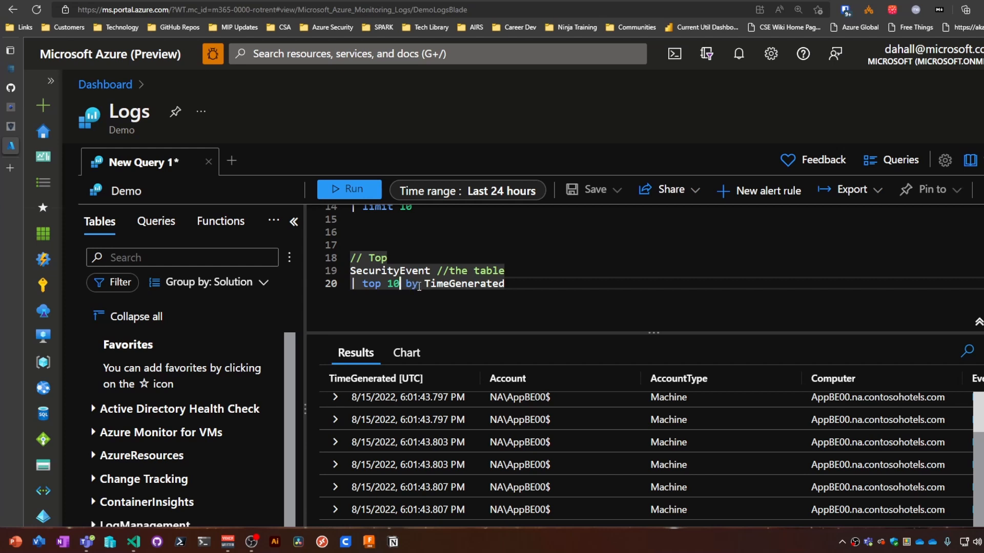
# - Run the Top query, raise the row count from 10 to 100, and run it again
pyautogui.click(349, 189)
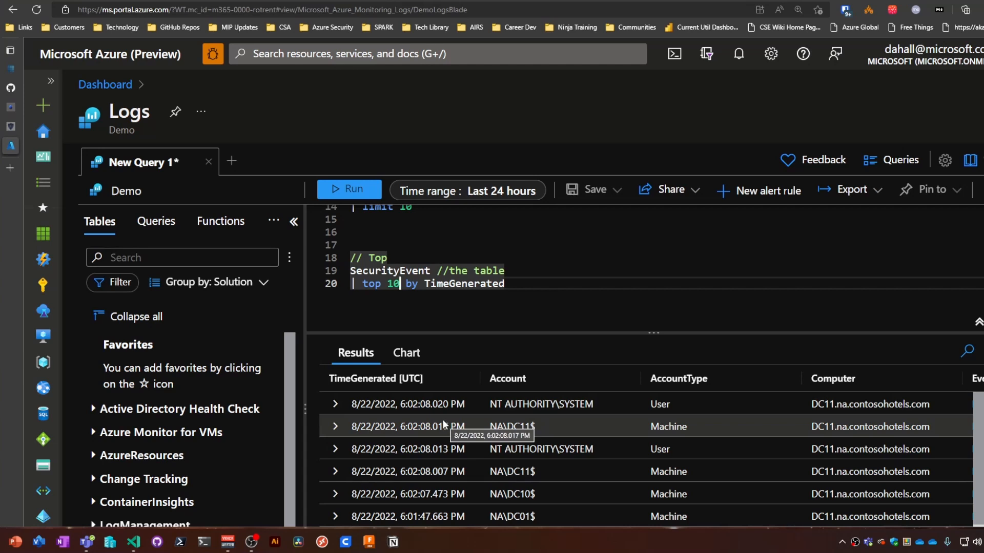
pyautogui.write('0')
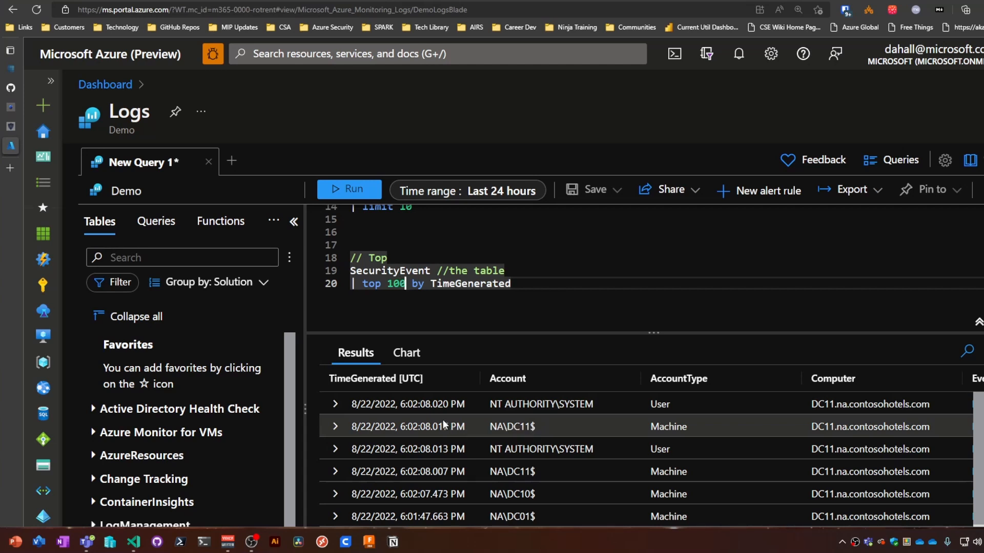
pyautogui.click(348, 190)
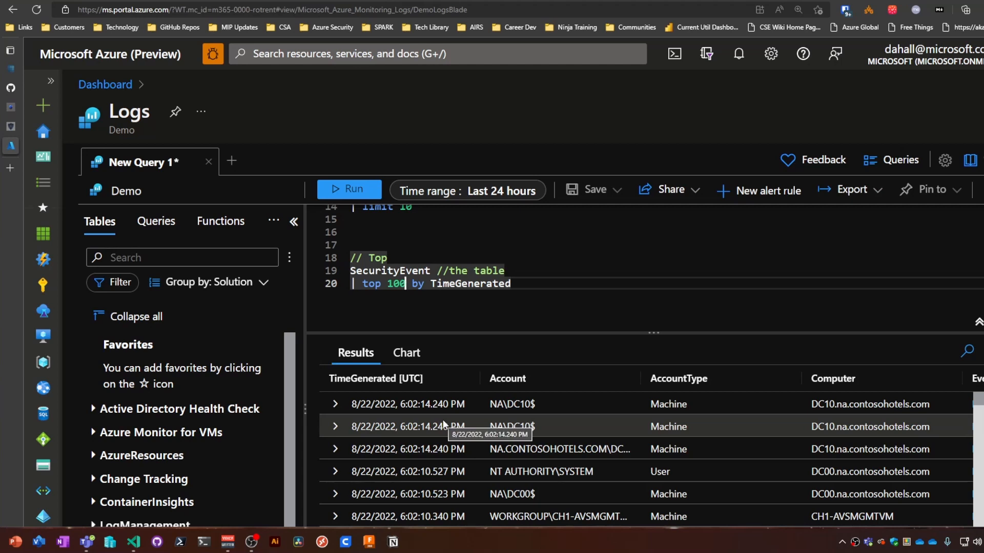
pyautogui.click(348, 190)
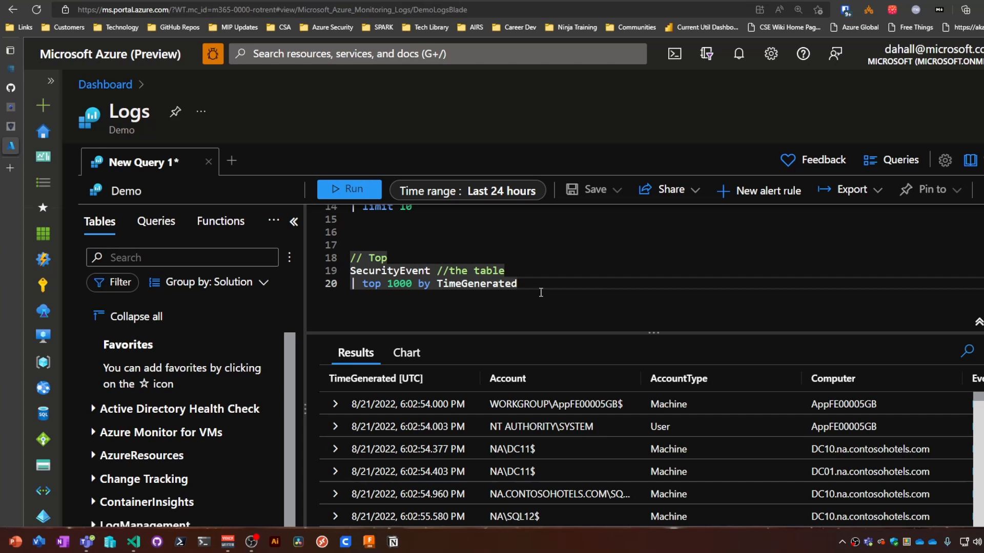
pyautogui.moveTo(505, 378)
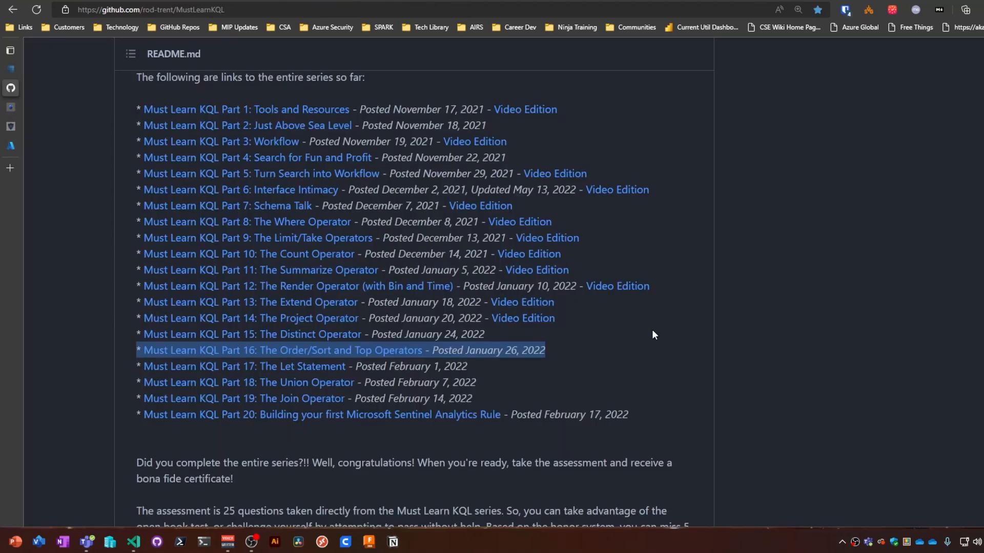
pyautogui.moveTo(424, 458)
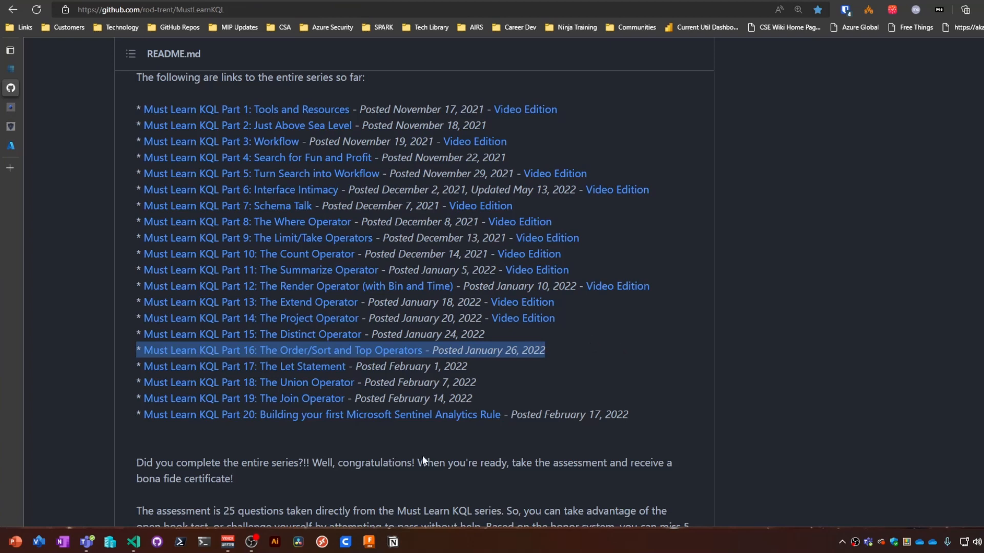